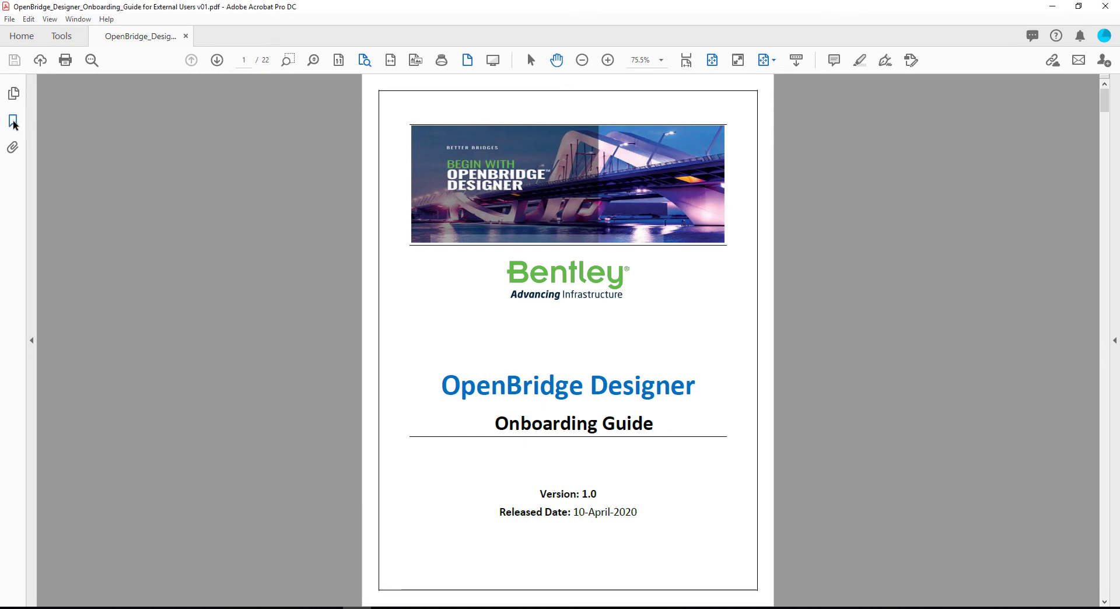
Open the Bookmarks panel and expand '1. About OpenBridge Designer' into its two subsections.
click(13, 120)
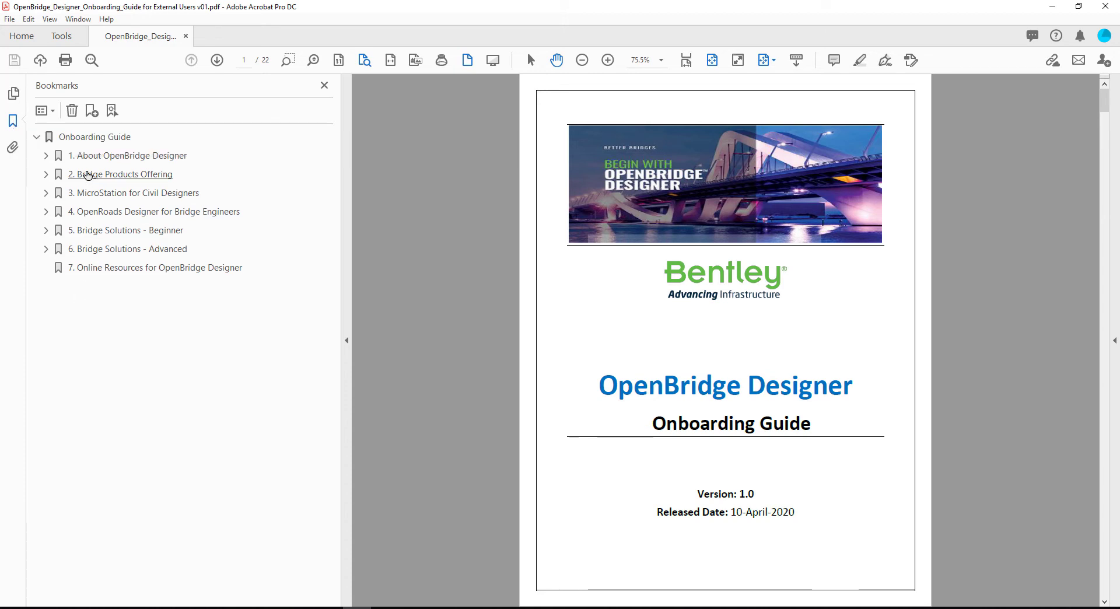
click(45, 155)
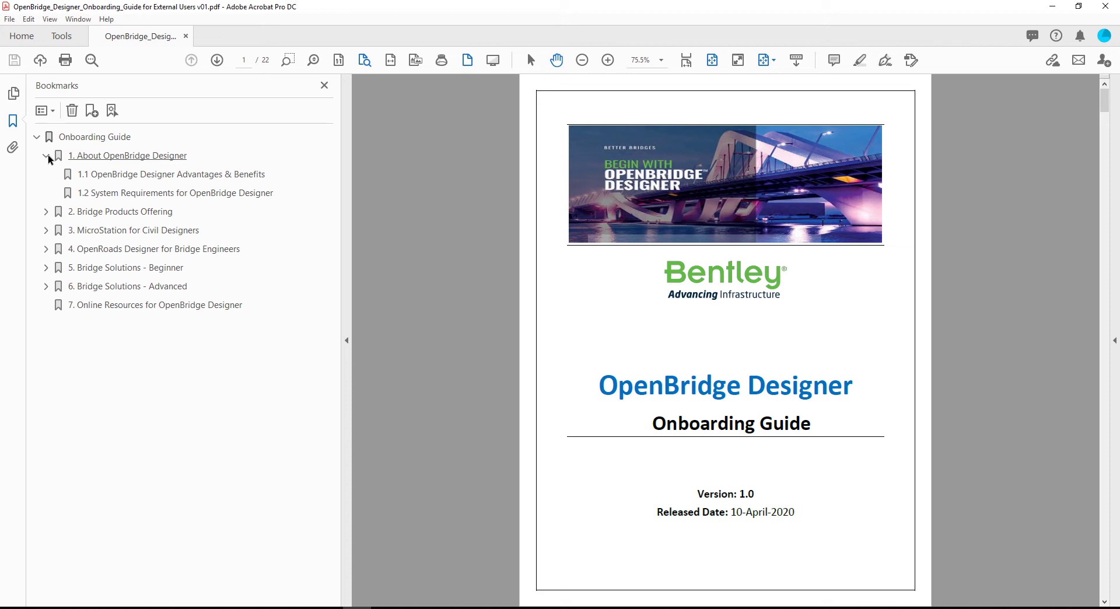
mouse_move(77, 154)
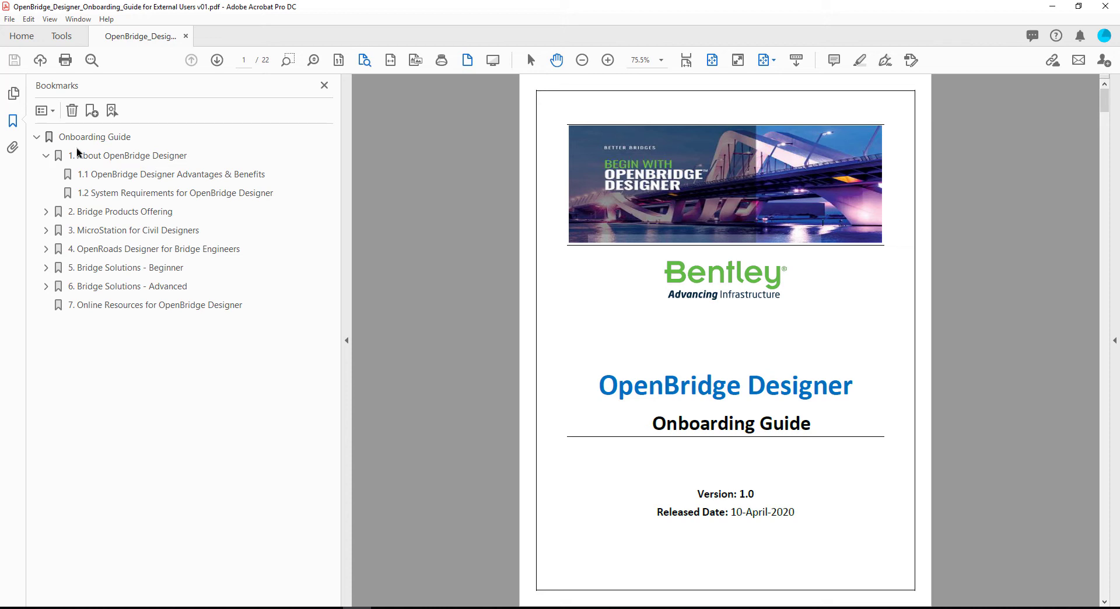
Visit '1.2 System Requirements', then jump to '2. Bridge Products Offering' via bookmarks.
click(175, 192)
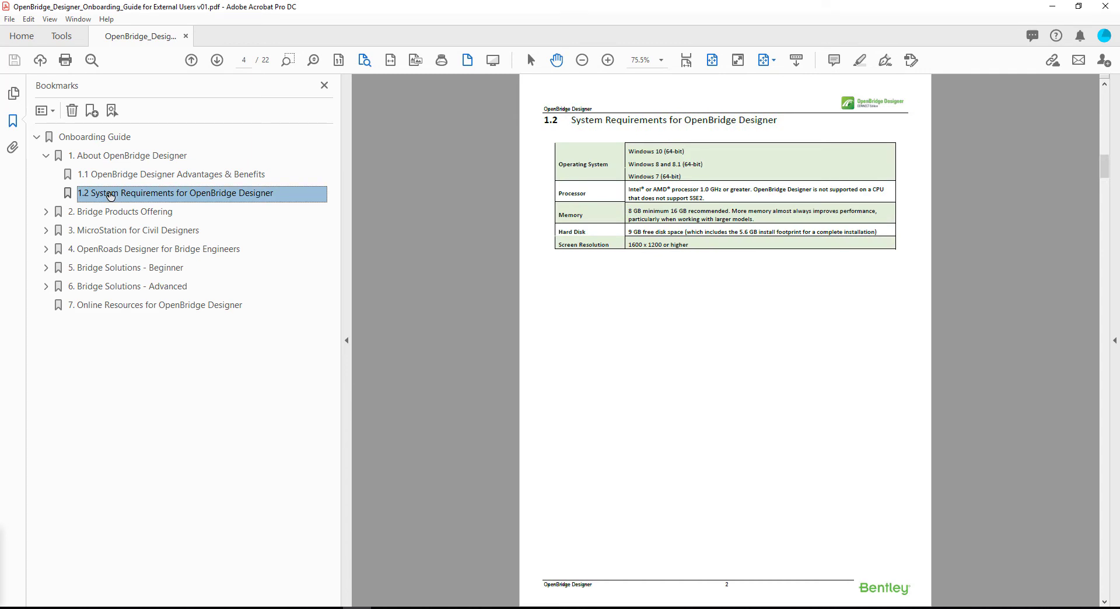
click(122, 211)
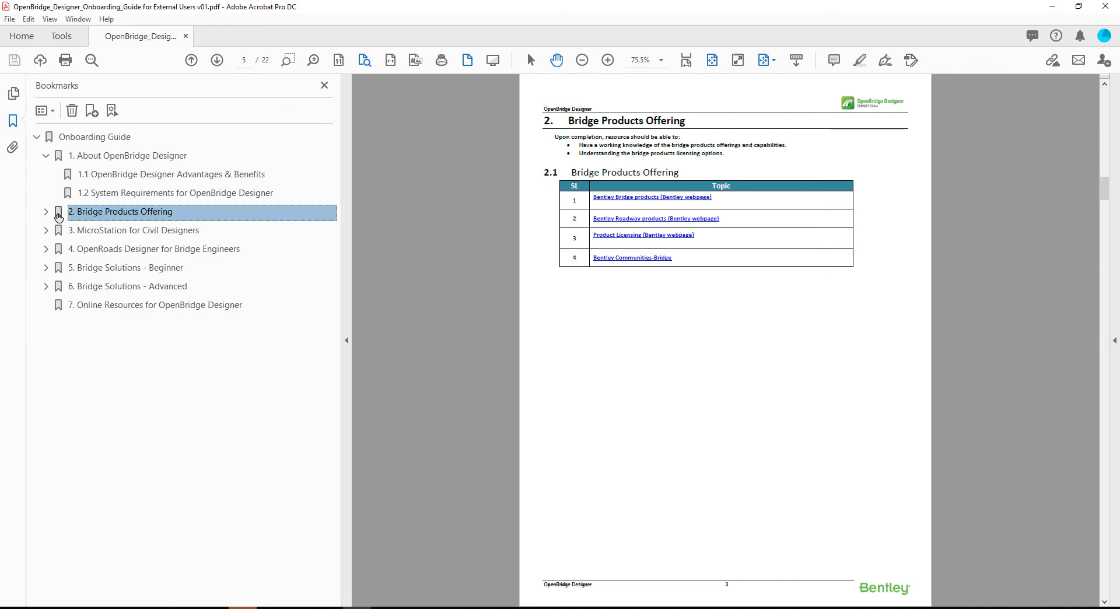
Expand MicroStation for Civil Designers, view 3.4 Drawing with MicroStation, then go to chapter 4.
click(45, 230)
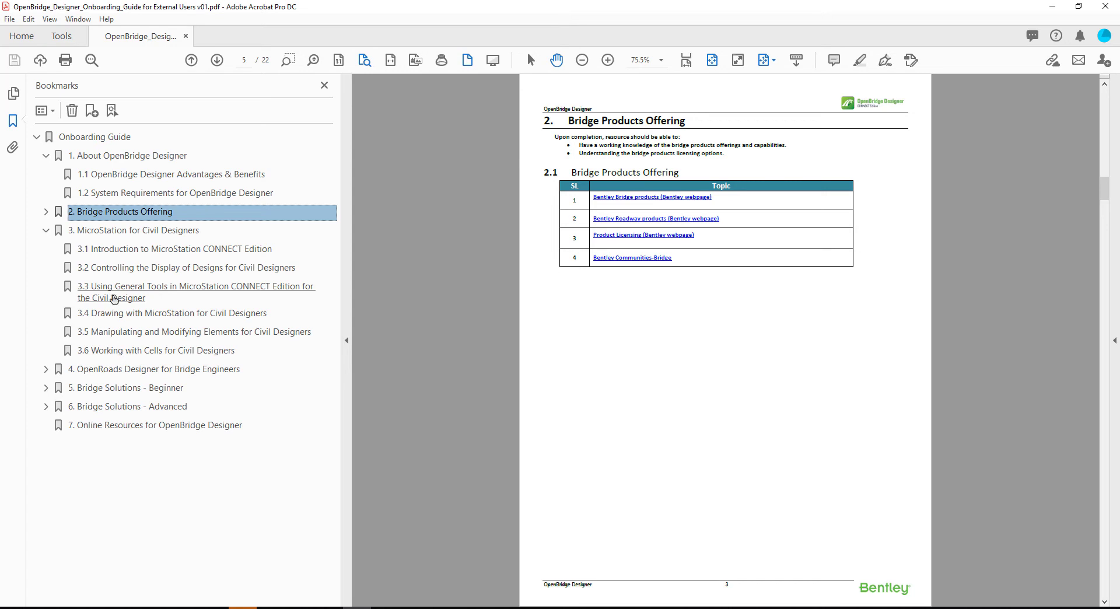
click(173, 313)
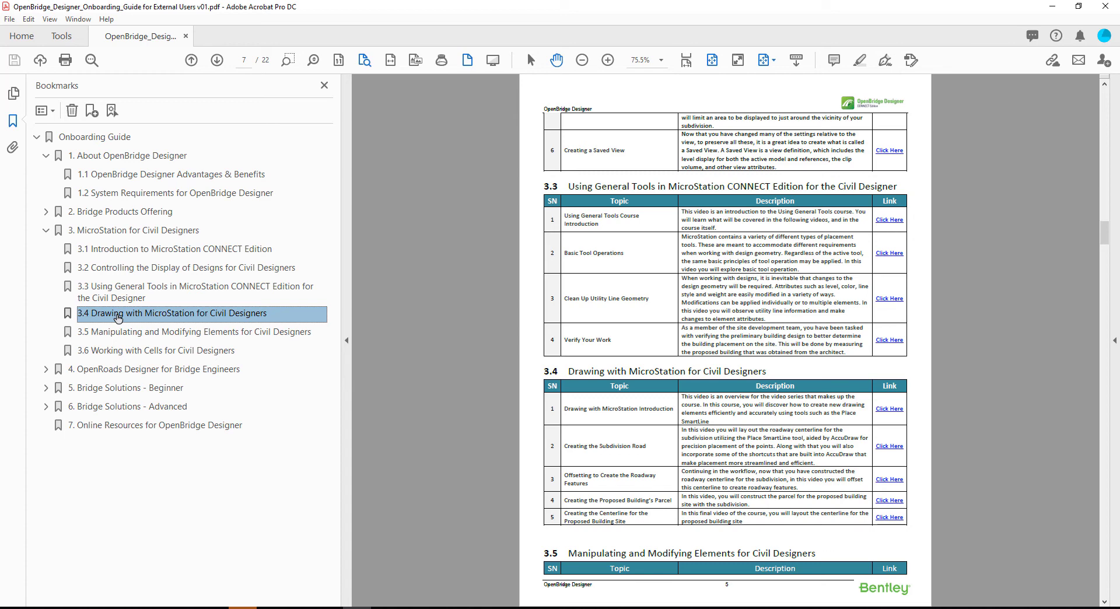
click(154, 369)
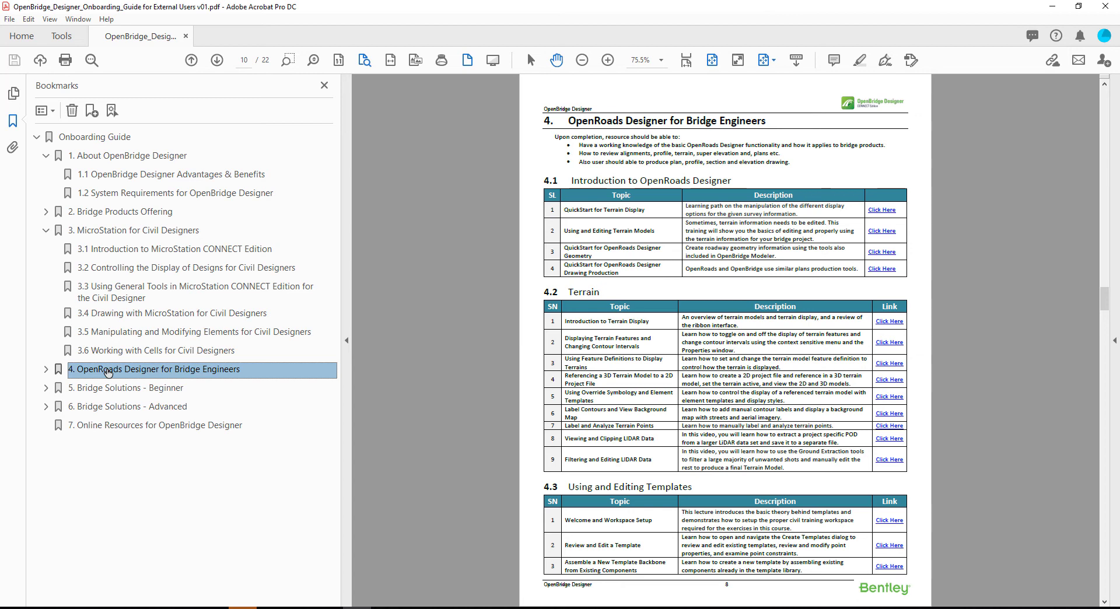
Expand '5. Bridge Solutions - Beginner' and view '5.2 Introduction to OpenBridge Designer'.
click(46, 388)
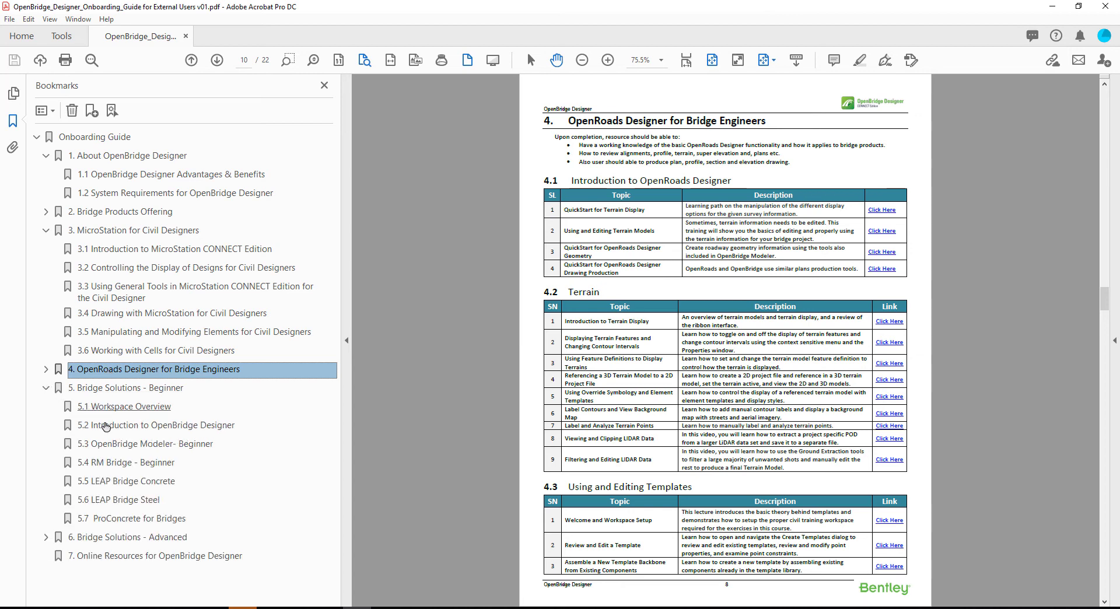
mouse_move(112, 439)
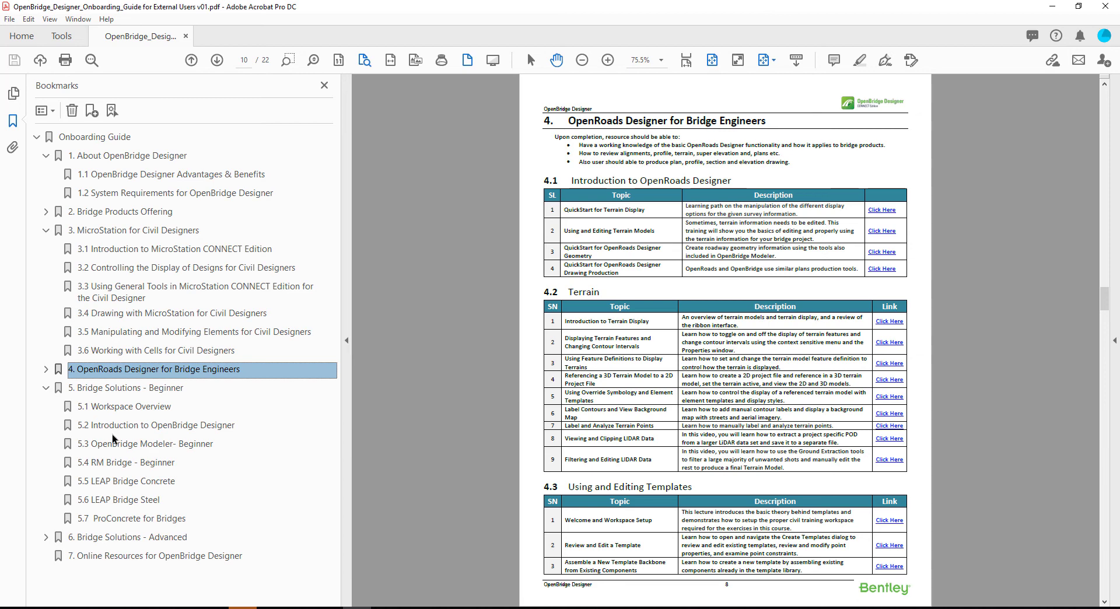
click(159, 425)
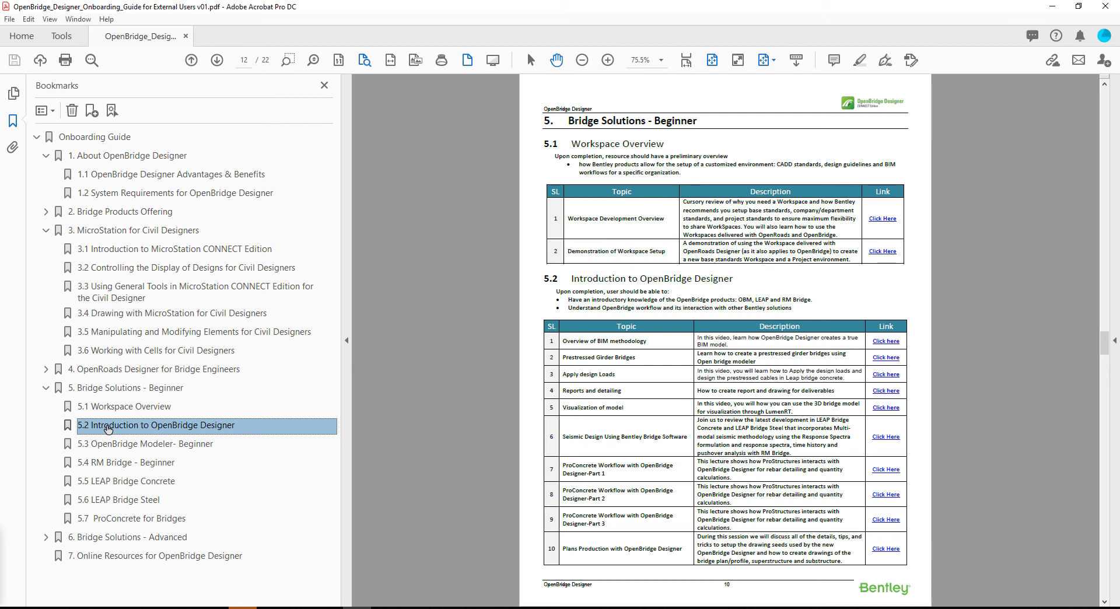
mouse_move(106, 536)
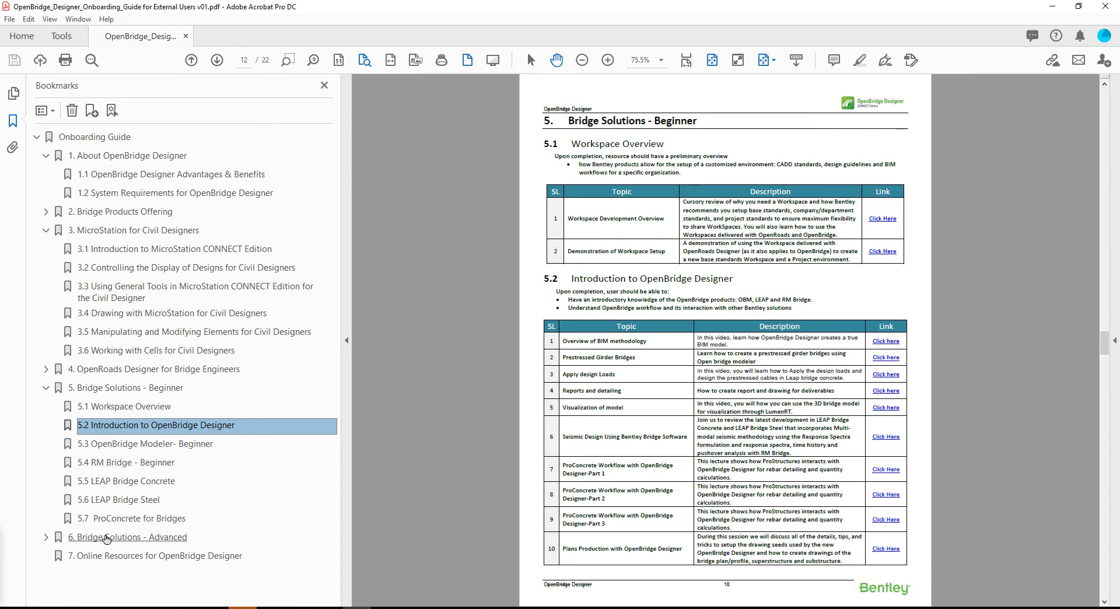
View '6. Bridge Solutions - Advanced', then open '7. Online Resources for OpenBridge Designer'.
click(128, 536)
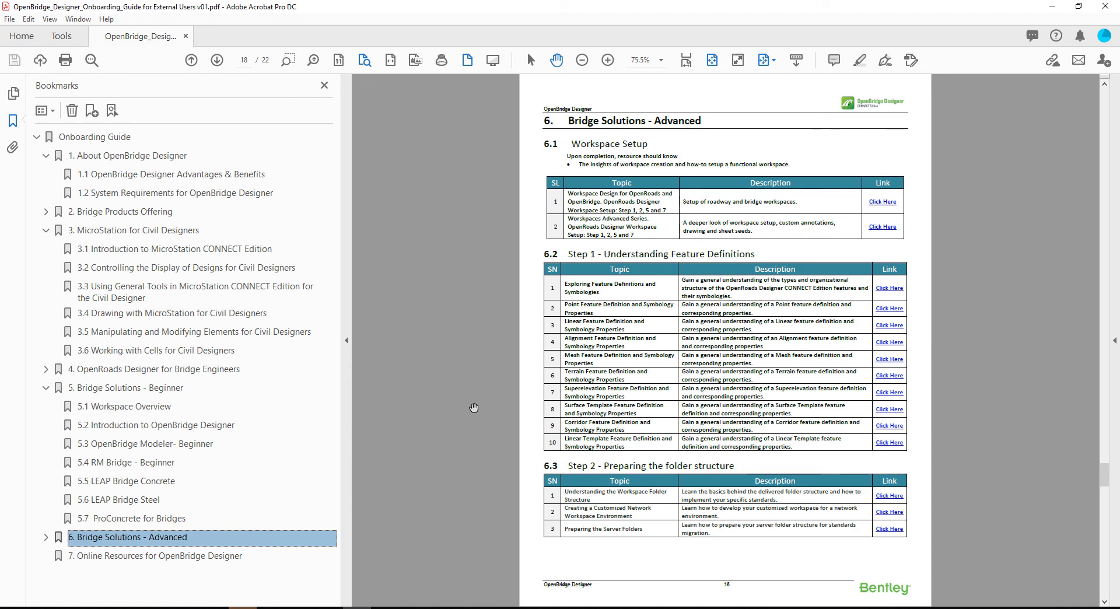
click(155, 555)
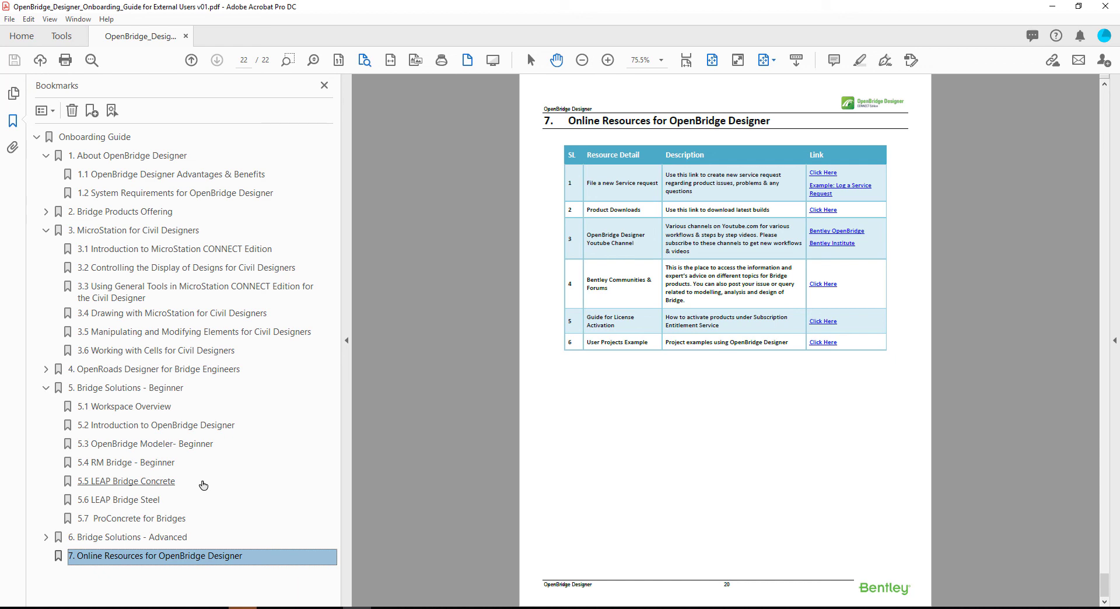
mouse_move(265, 98)
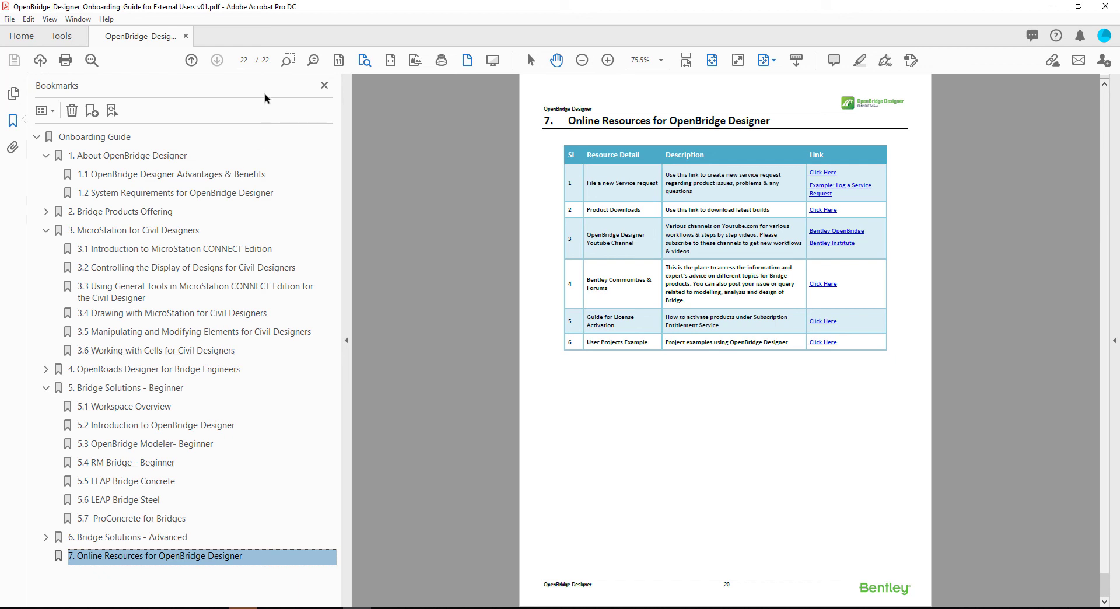